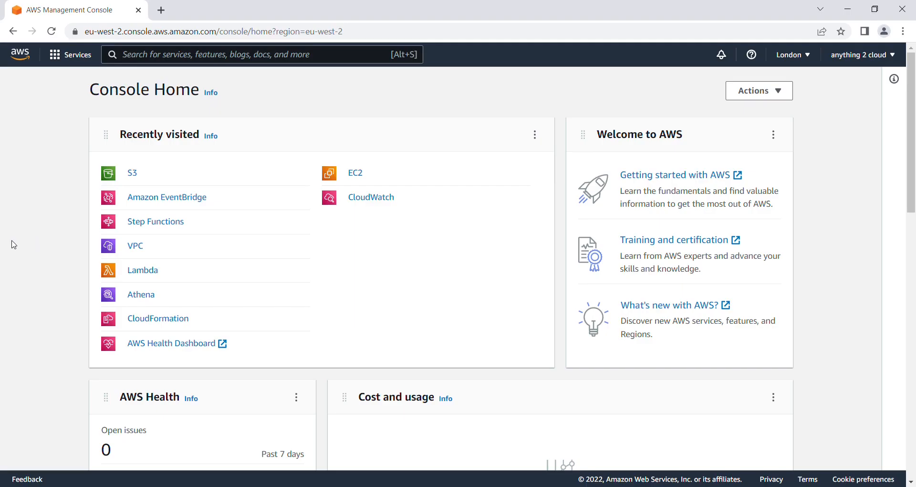
pyautogui.moveTo(416, 259)
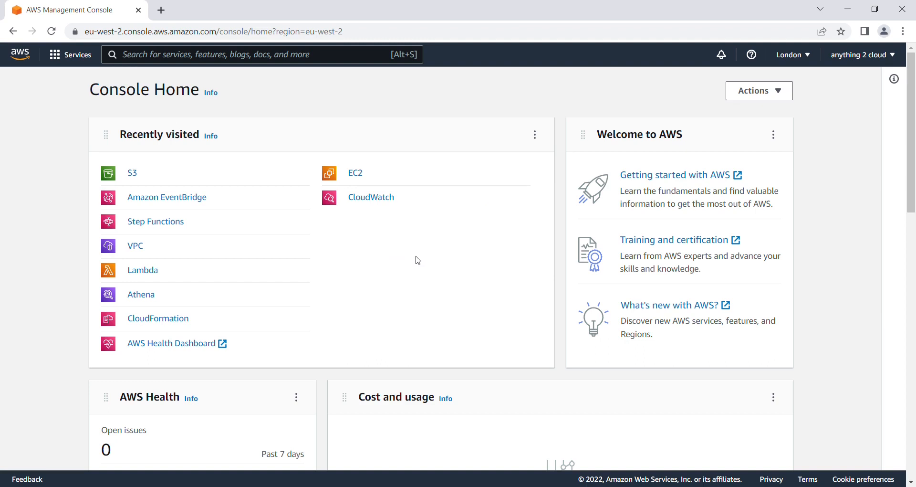
pyautogui.moveTo(404, 278)
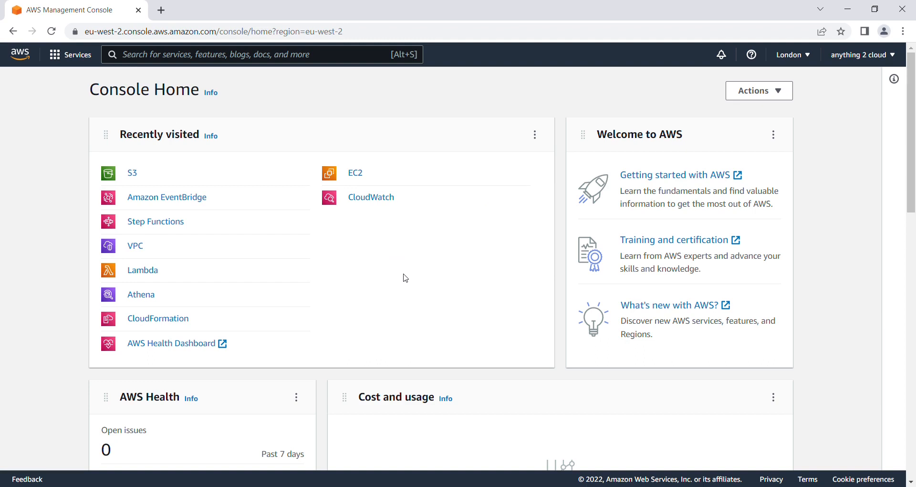
pyautogui.moveTo(417, 276)
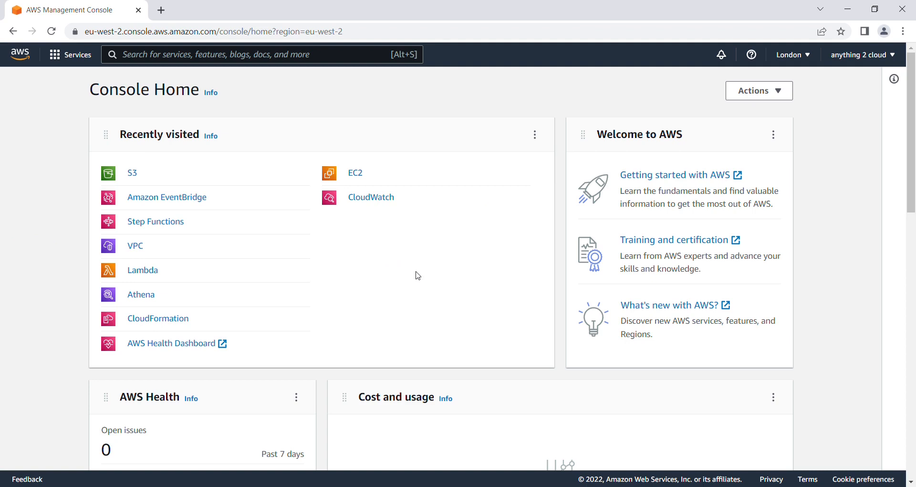
# - Create an EventBridge rule named 'Schedule-AWS-service' with the Schedule rule type
pyautogui.click(166, 197)
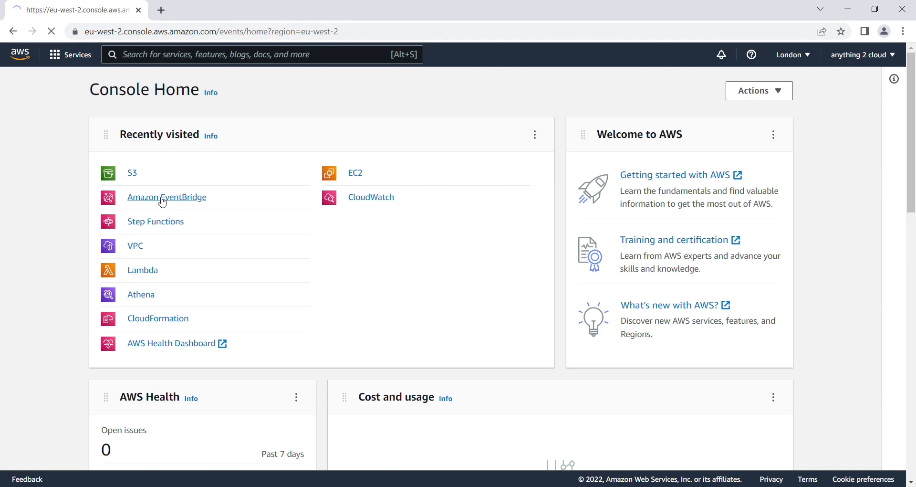
pyautogui.click(167, 198)
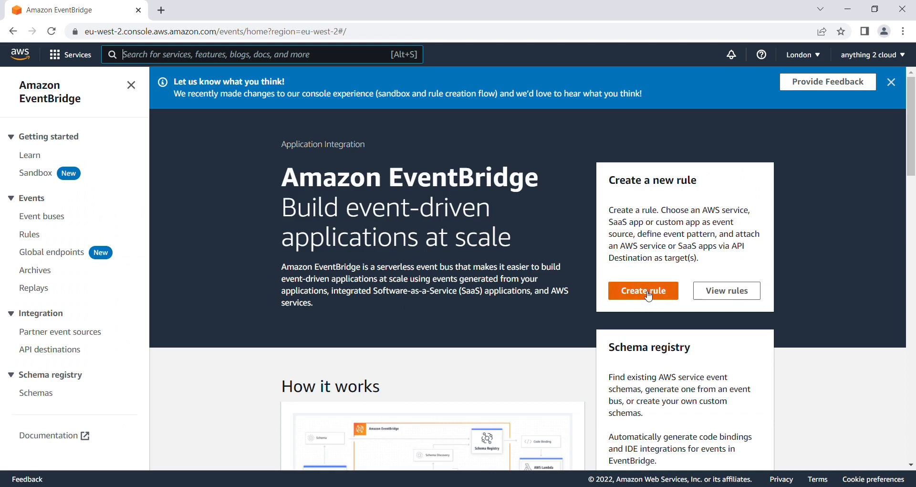
pyautogui.click(643, 290)
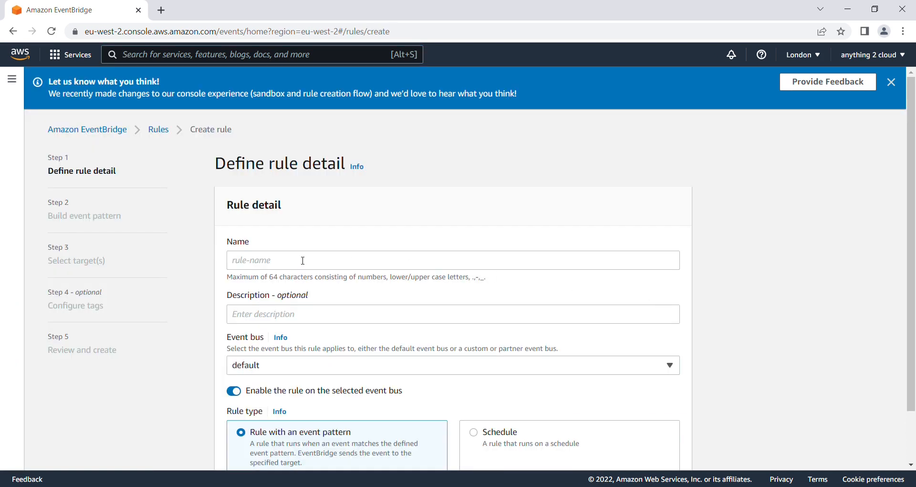
pyautogui.click(453, 260)
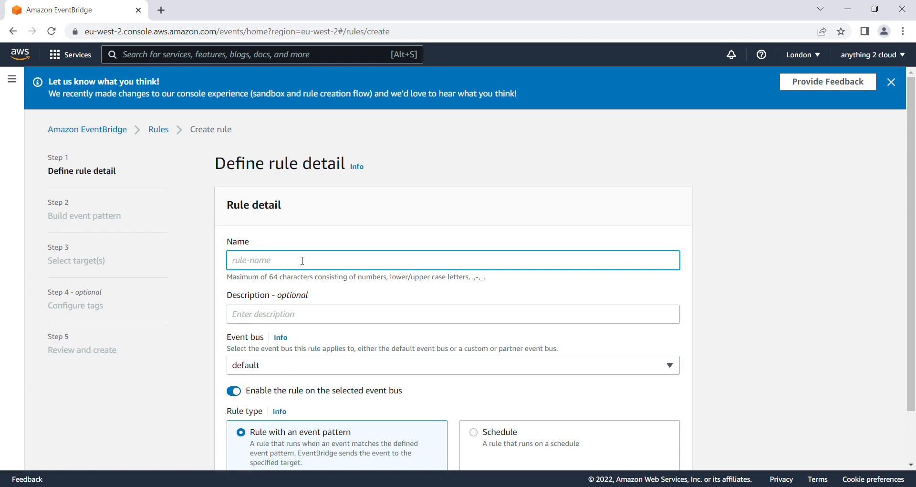
pyautogui.write('Sched')
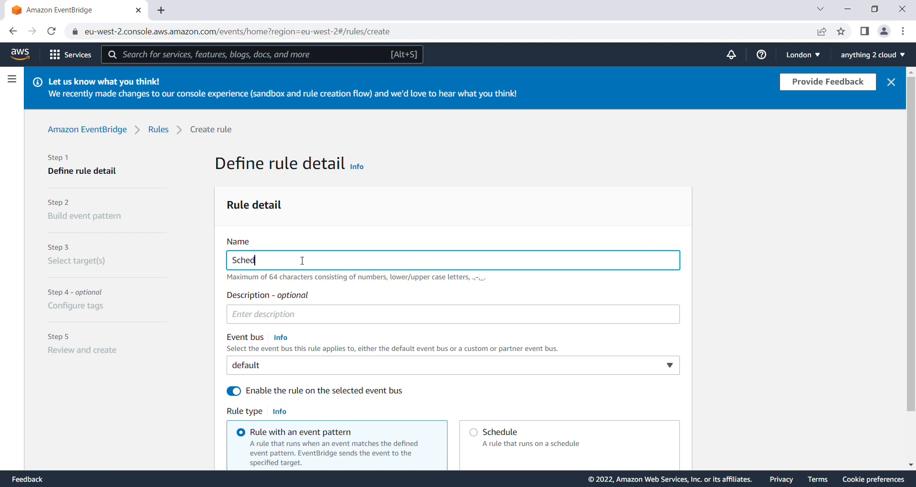
pyautogui.write('ule-A')
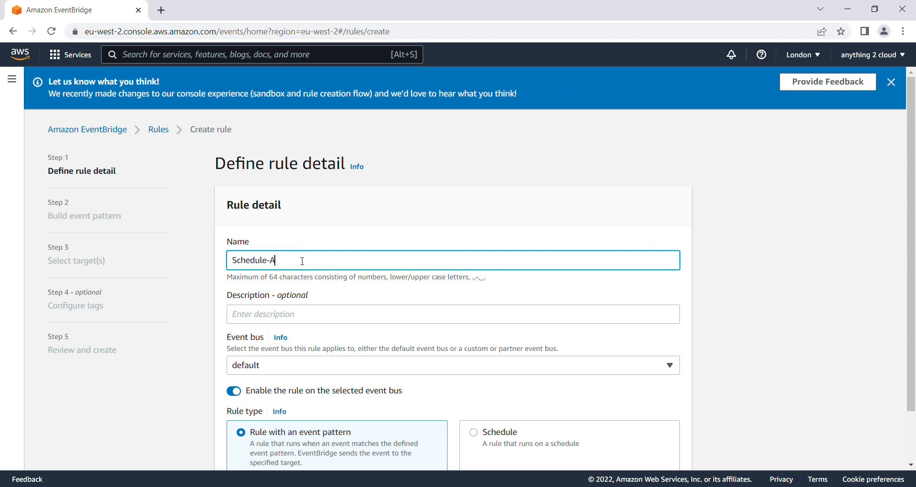
pyautogui.write('WS-service')
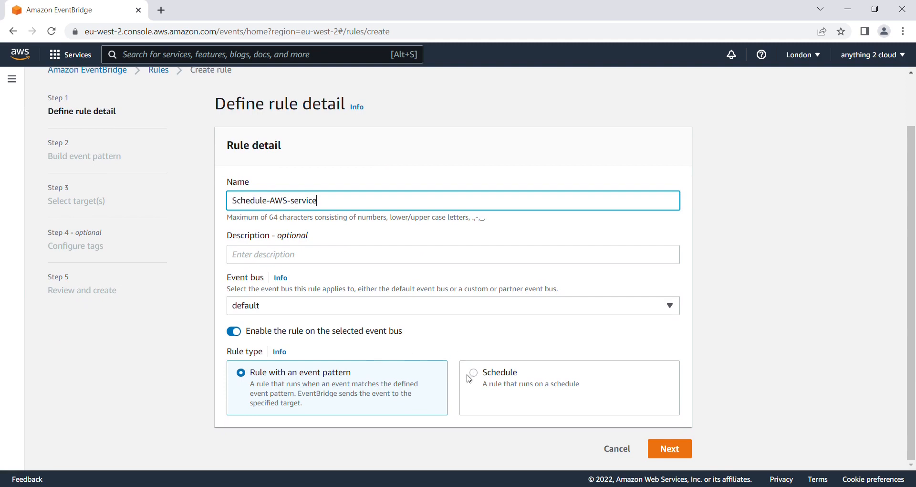
pyautogui.click(473, 372)
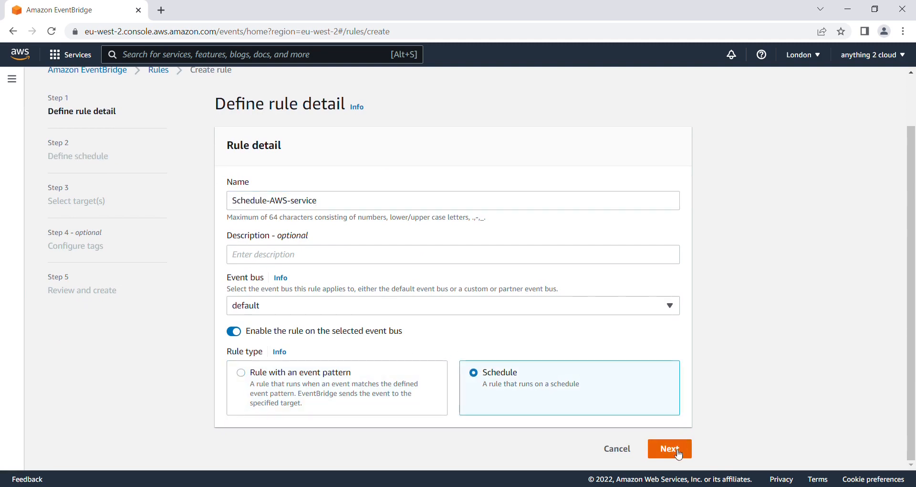
# - Set the schedule to a regular rate of 1 minute and continue to targets
pyautogui.click(668, 448)
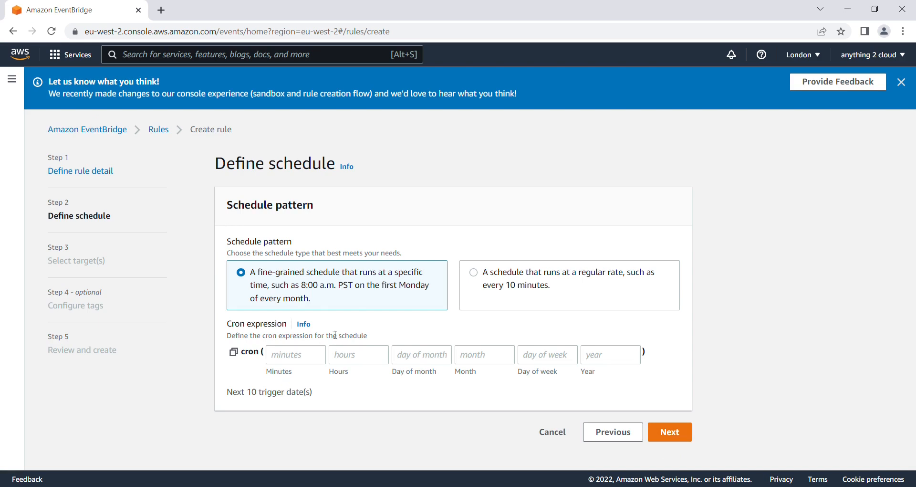
pyautogui.moveTo(273, 369)
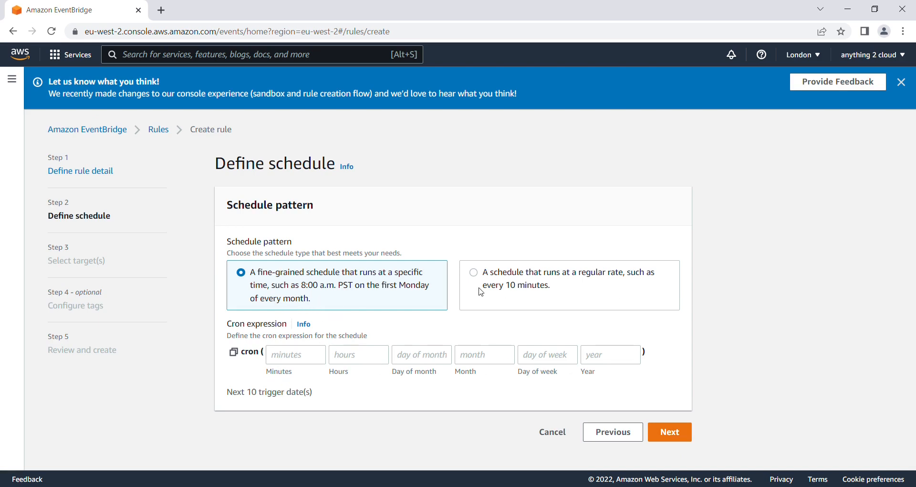
pyautogui.click(474, 273)
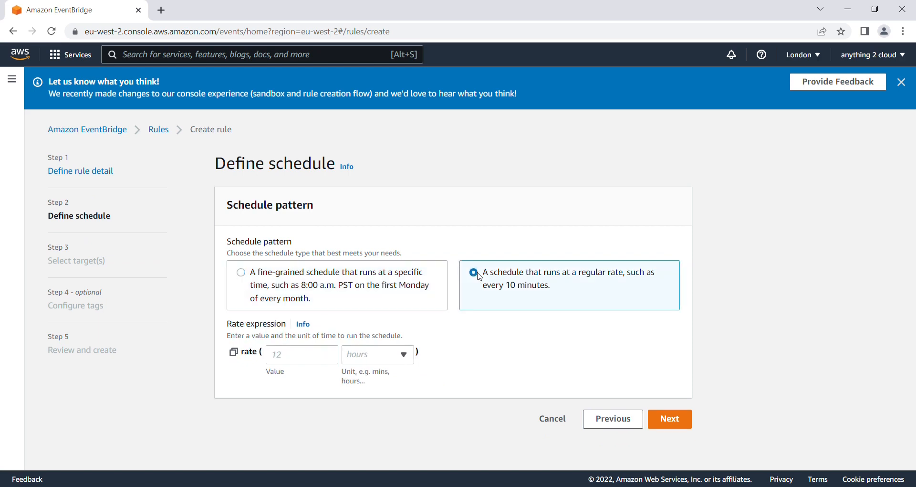
pyautogui.click(302, 354)
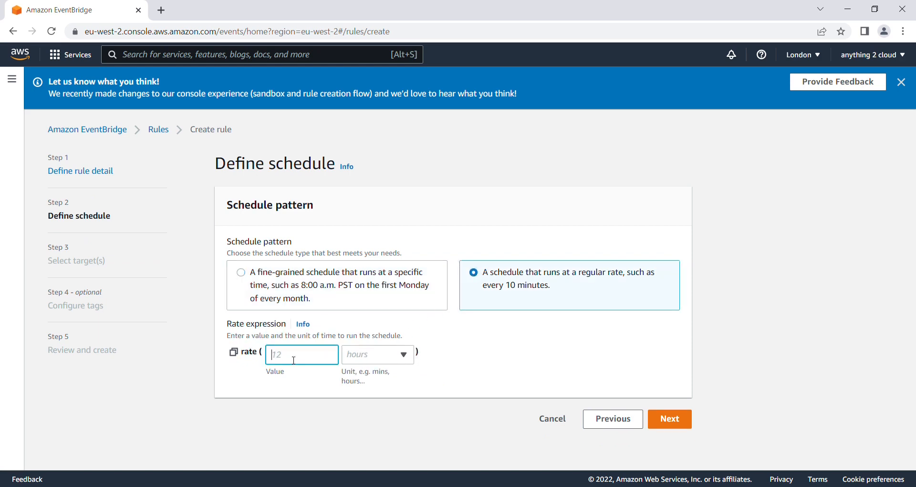
pyautogui.click(377, 353)
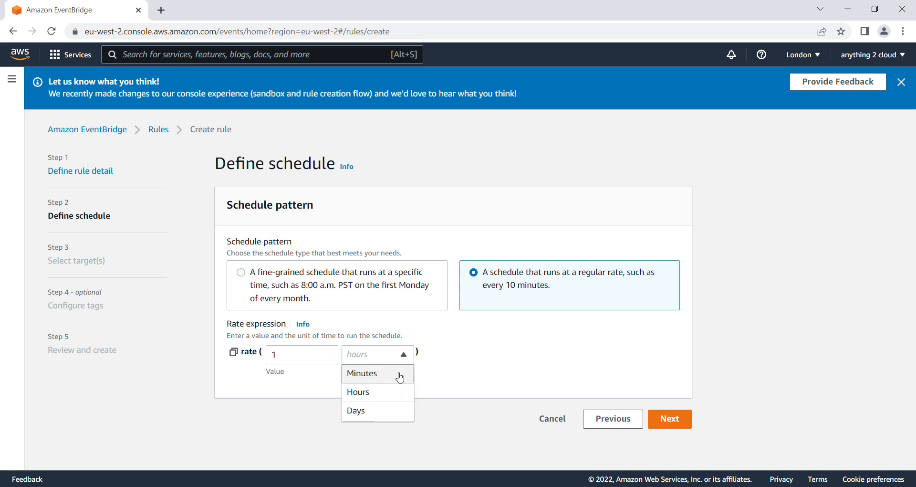
pyautogui.click(668, 418)
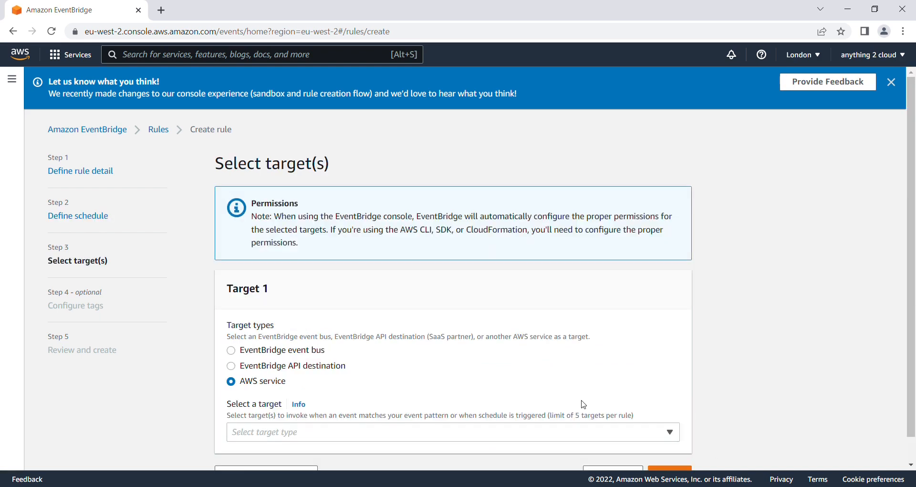
# - Target the map-test Step Functions state machine, creating a new execution role
pyautogui.scroll(-3)
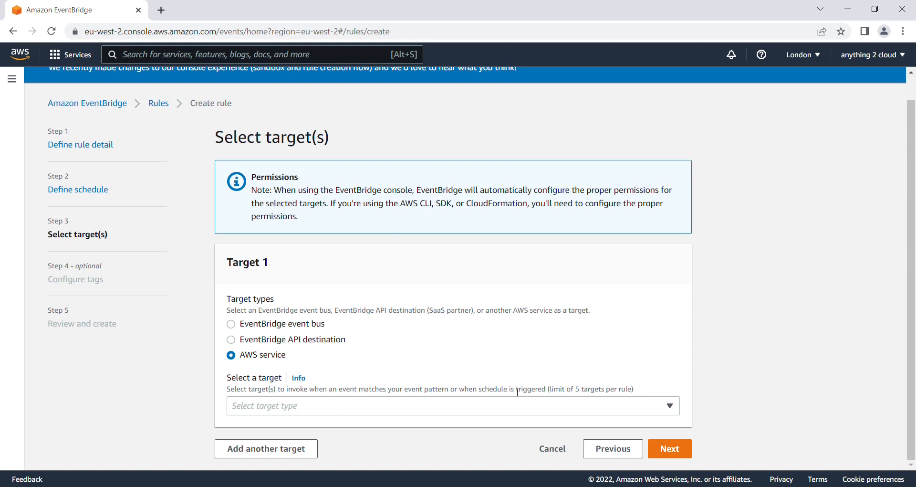
pyautogui.click(453, 406)
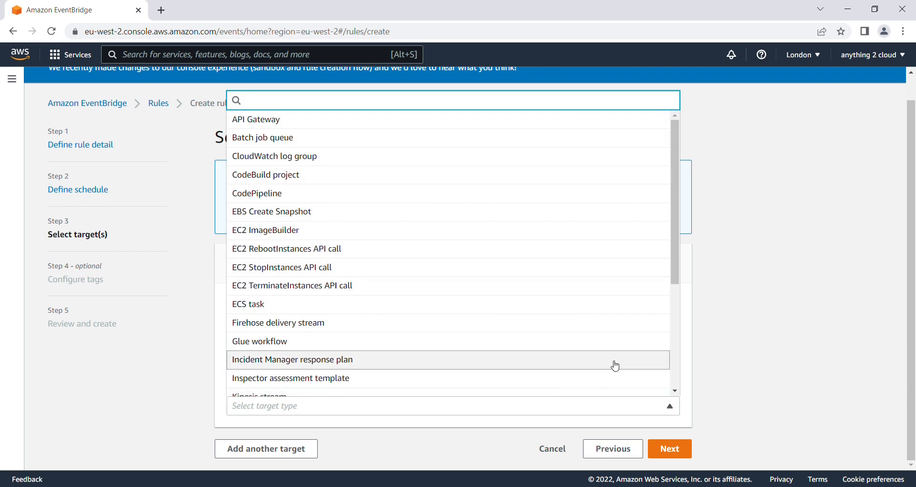
pyautogui.write('st')
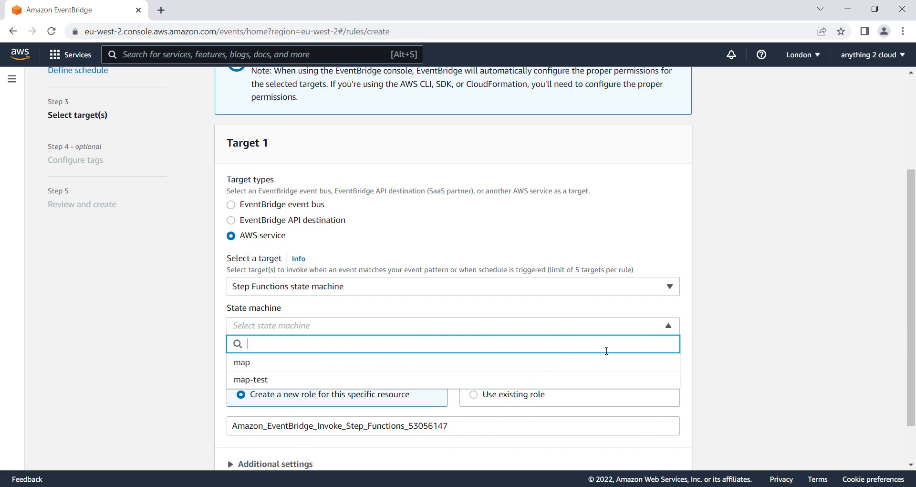
pyautogui.click(250, 379)
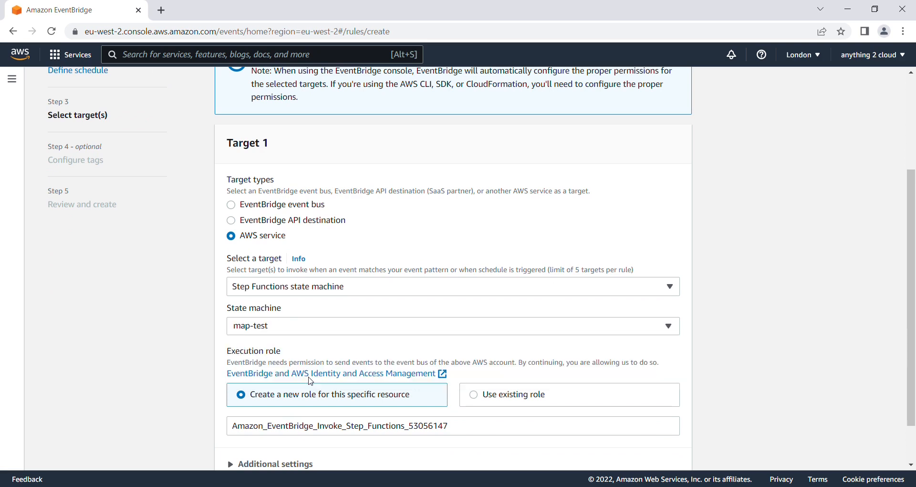
pyautogui.scroll(-3)
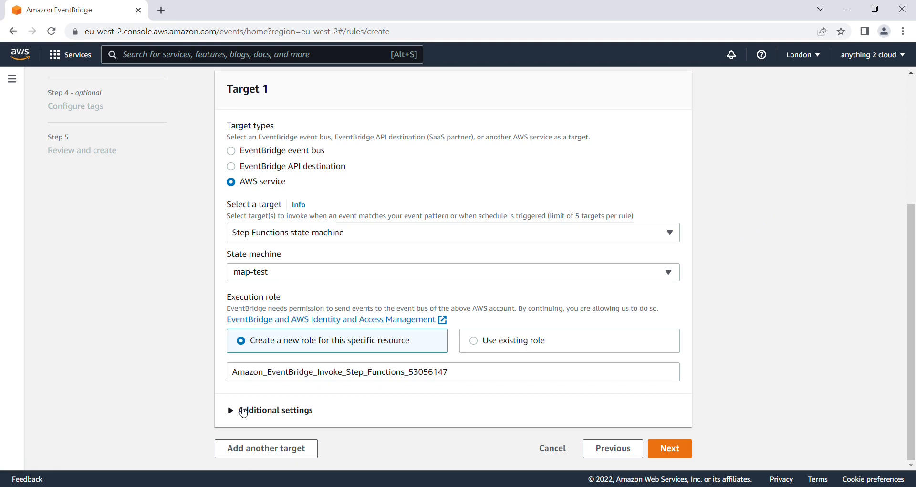
# - Pass a constant JSON input of product orders to the target and continue to tags
pyautogui.click(230, 409)
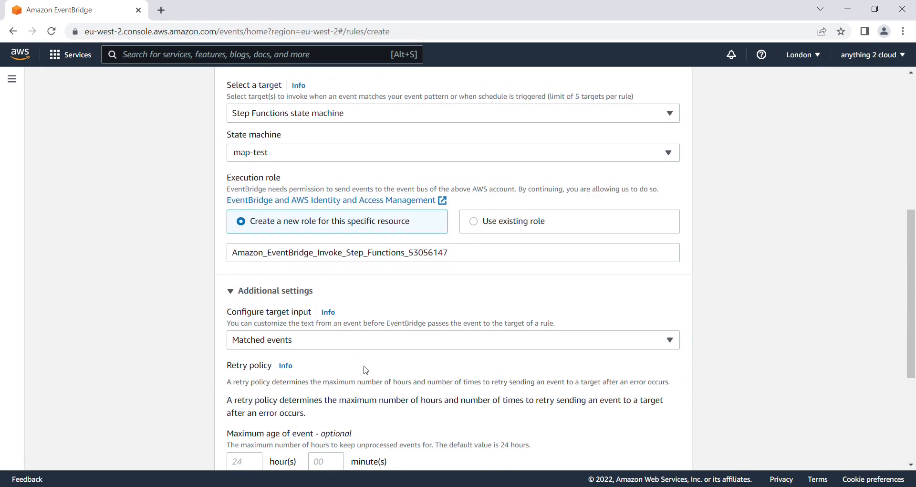
pyautogui.click(453, 339)
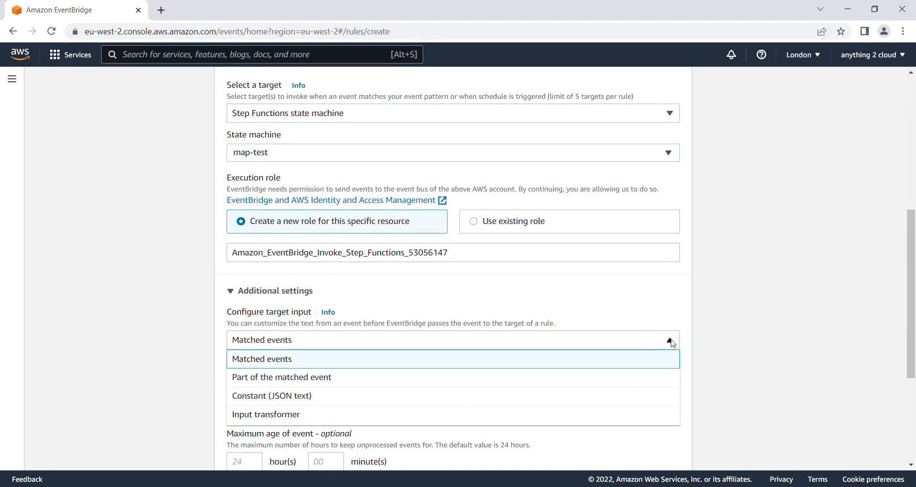
pyautogui.moveTo(476, 392)
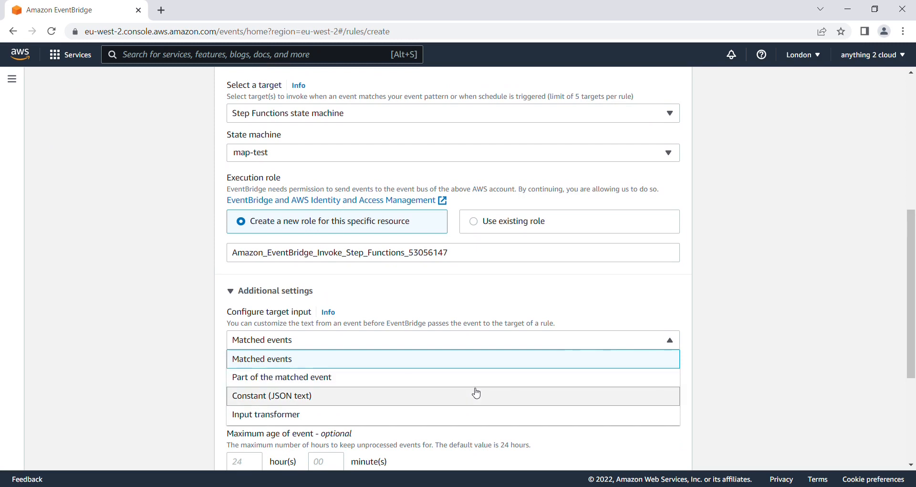
pyautogui.click(270, 395)
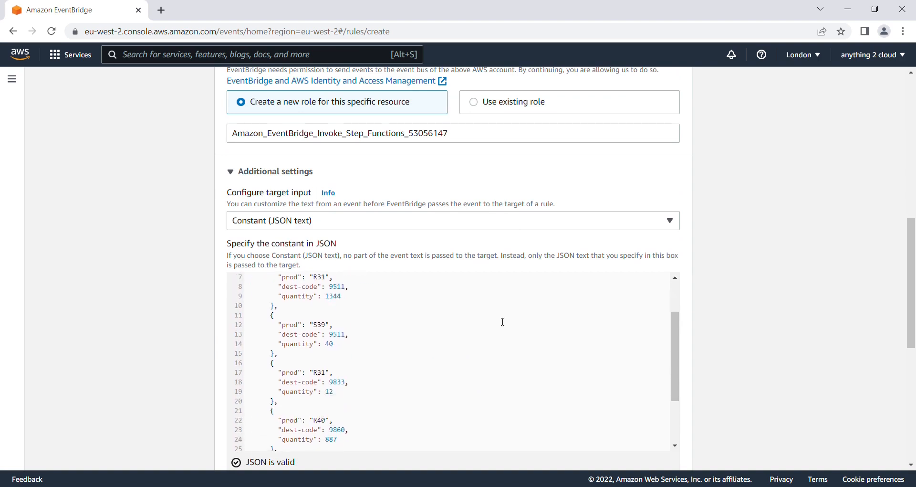
pyautogui.scroll(-3)
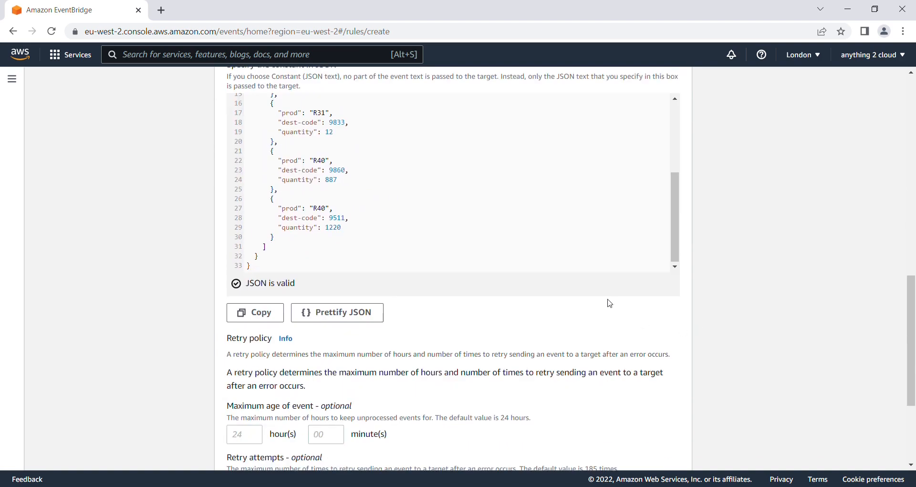
pyautogui.scroll(-3)
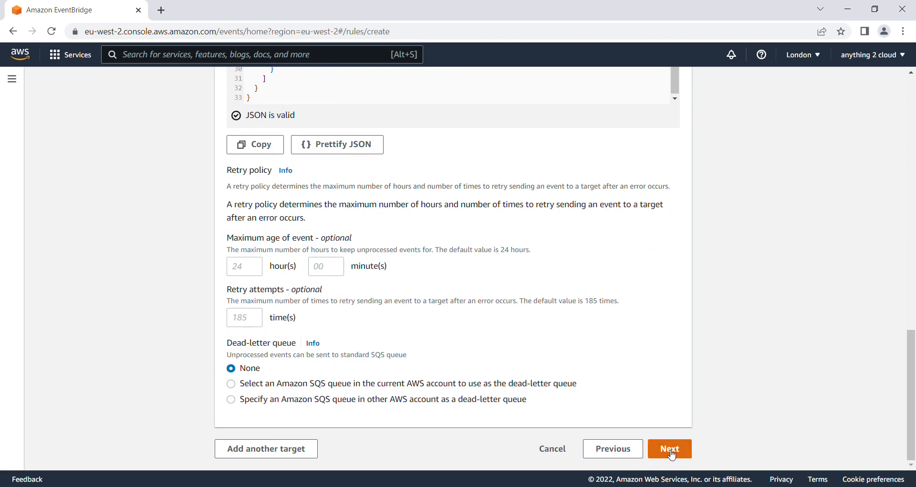
pyautogui.click(669, 448)
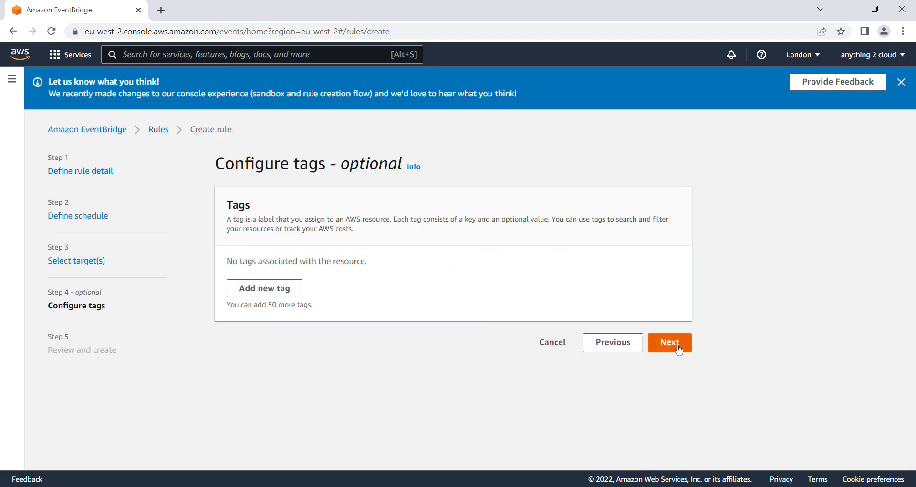
# - Skip tags, review, and create the Schedule-AWS-service rule
pyautogui.click(668, 341)
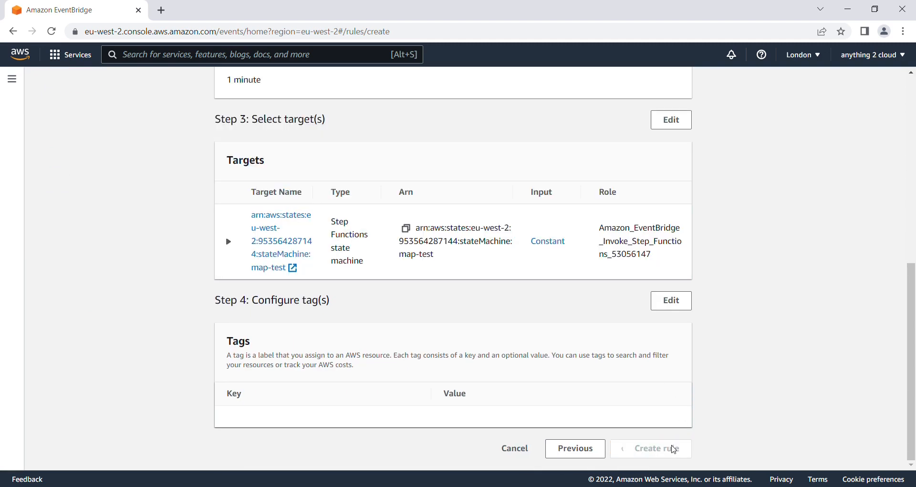
pyautogui.click(651, 448)
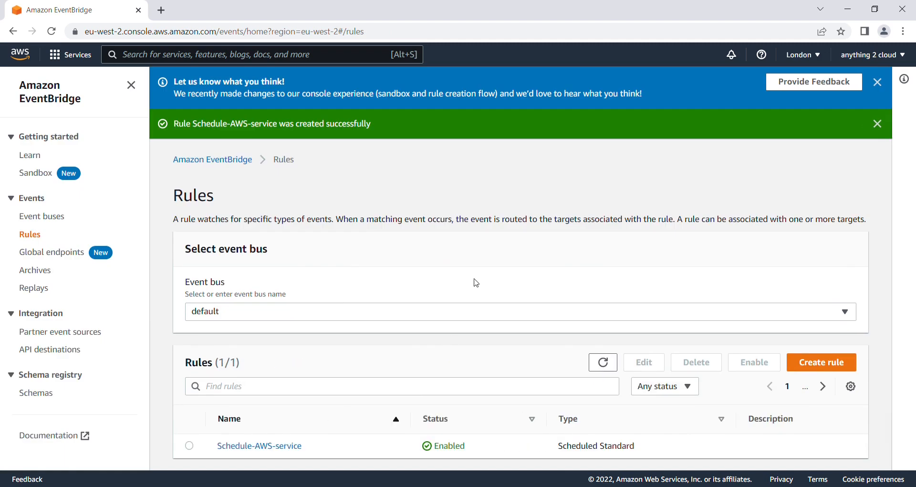
pyautogui.moveTo(478, 284)
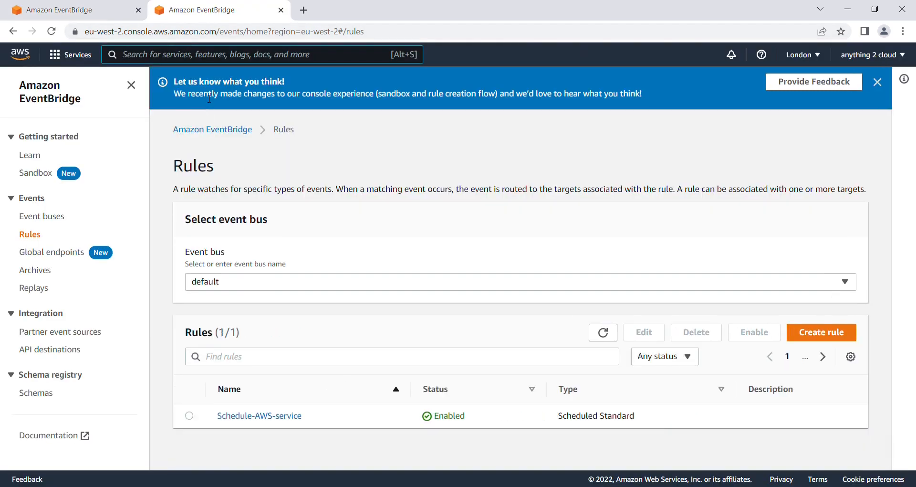
# - Search for Step Functions and open the map-test state machine
pyautogui.write('step Functions')
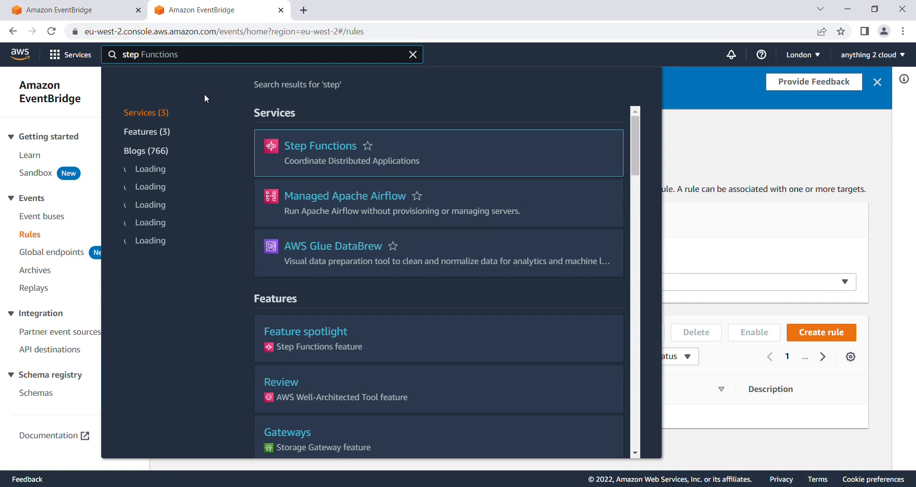
pyautogui.click(320, 145)
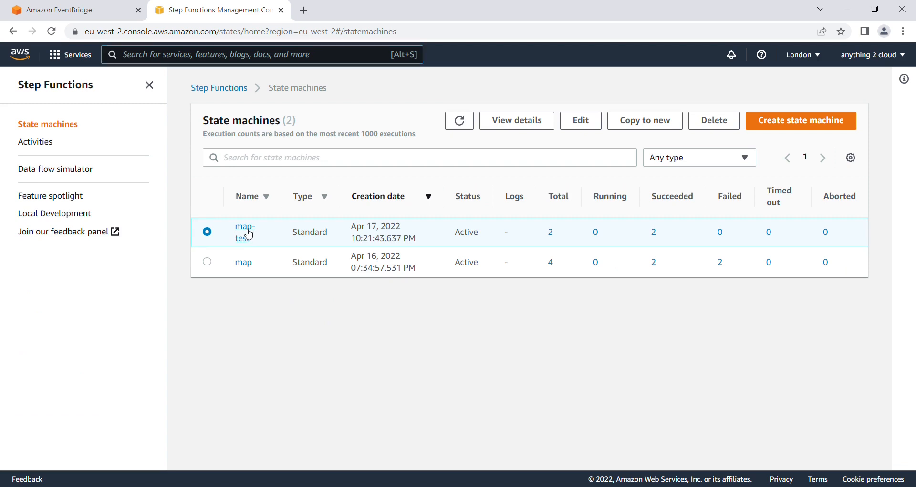
pyautogui.click(244, 226)
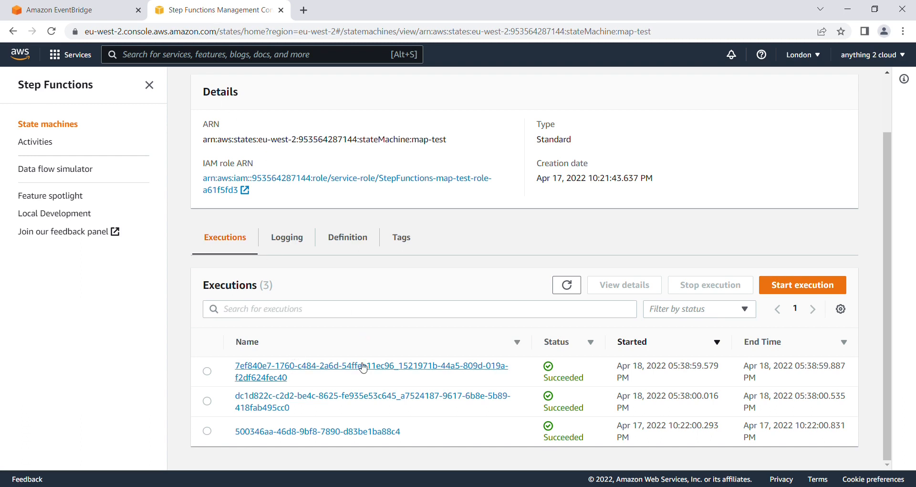
pyautogui.moveTo(391, 368)
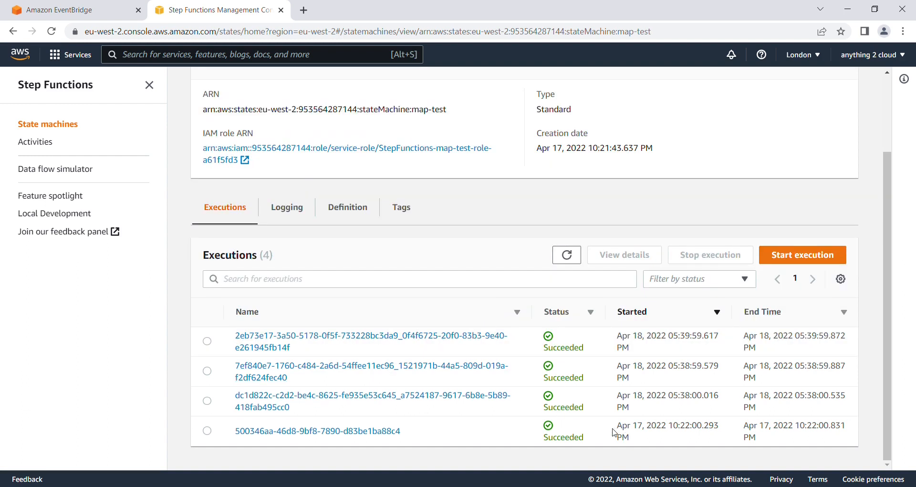
# - Compare execution start times and refresh to see five minute-apart executions
pyautogui.doubleClick(667, 425)
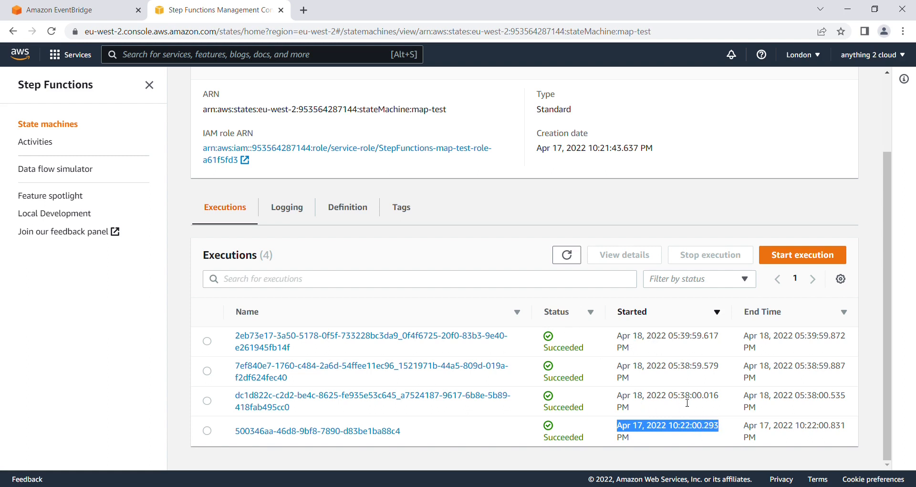
pyautogui.moveTo(672, 382)
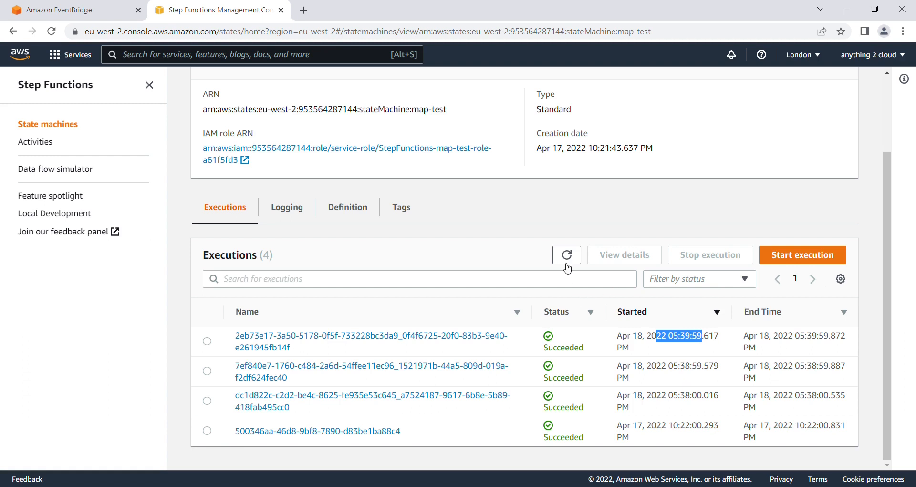
pyautogui.click(565, 255)
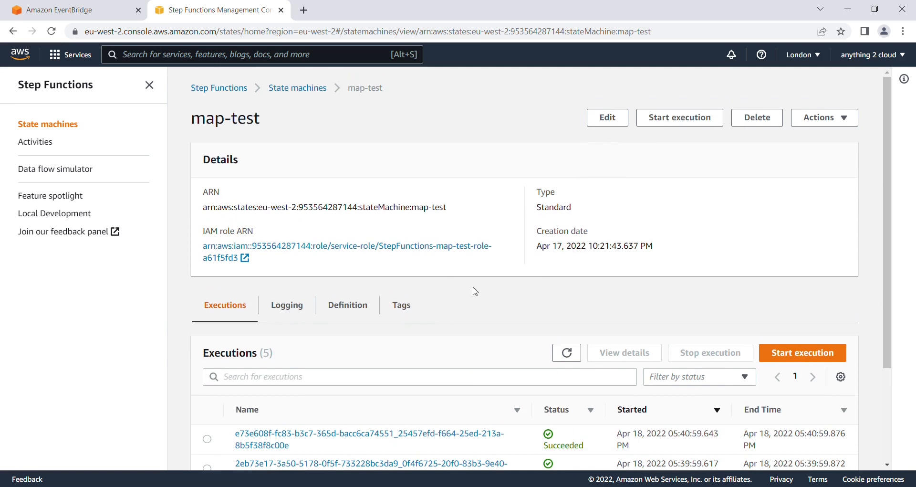
pyautogui.moveTo(478, 322)
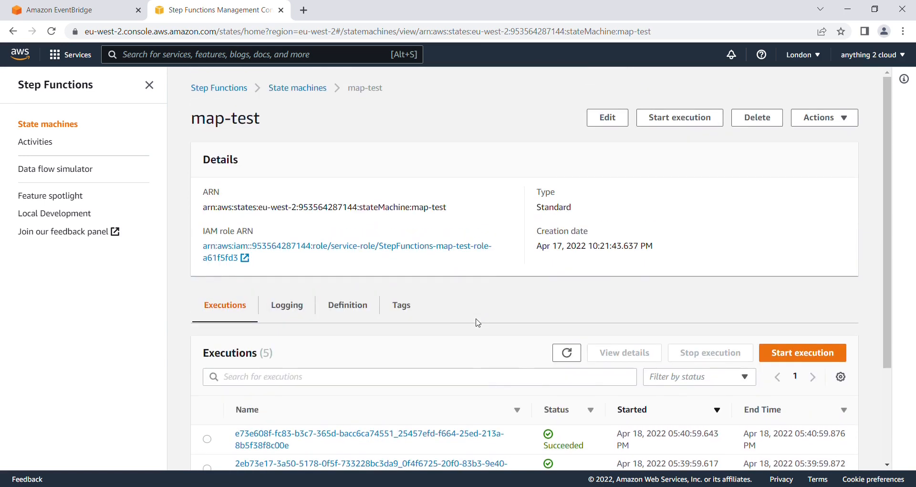
pyautogui.moveTo(755, 183)
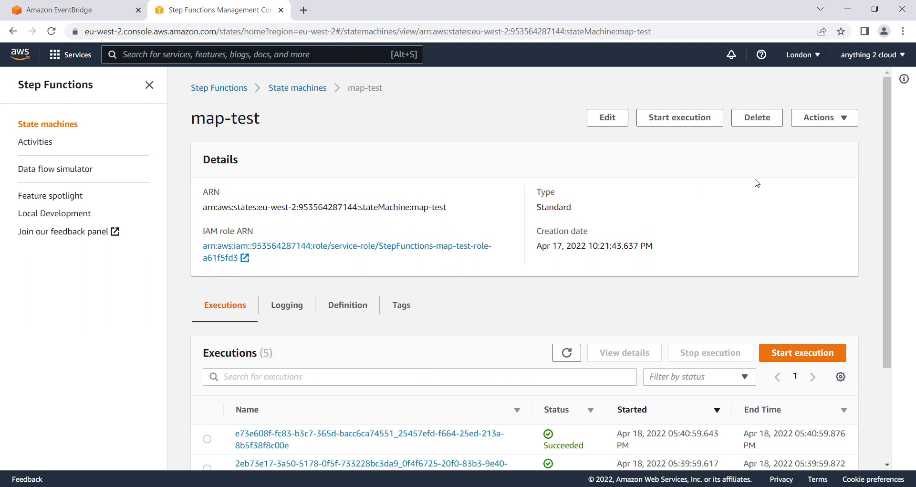